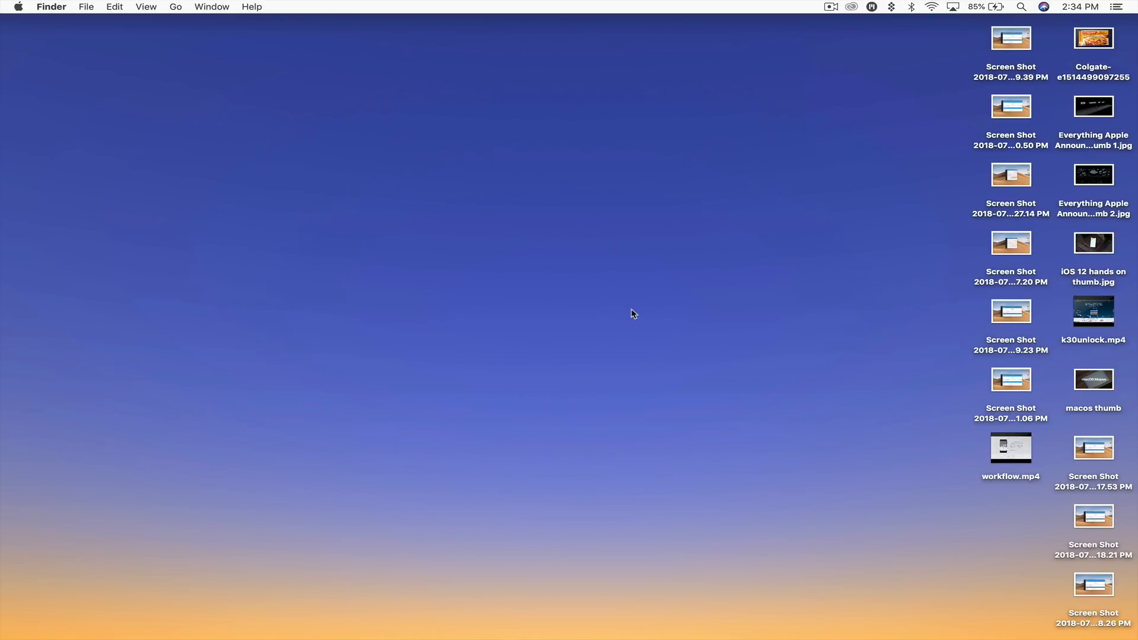
mouse_move(1079, 97)
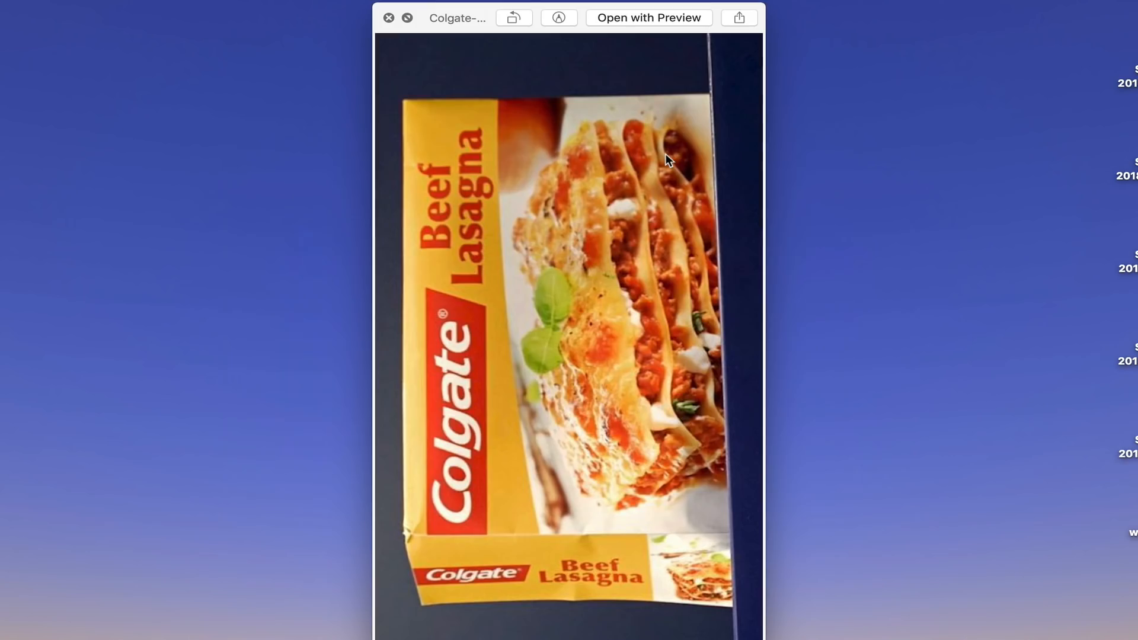
Rotate the Colgate lasagna image upright, add red question marks, and place a signature over the logo
left_click(514, 17)
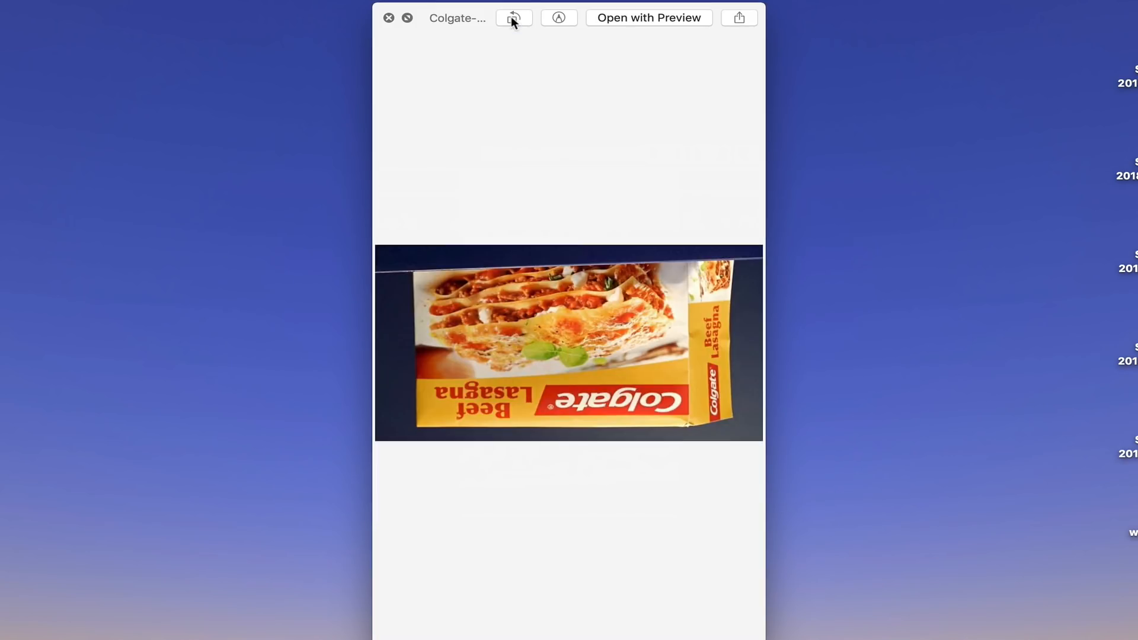
left_click(514, 17)
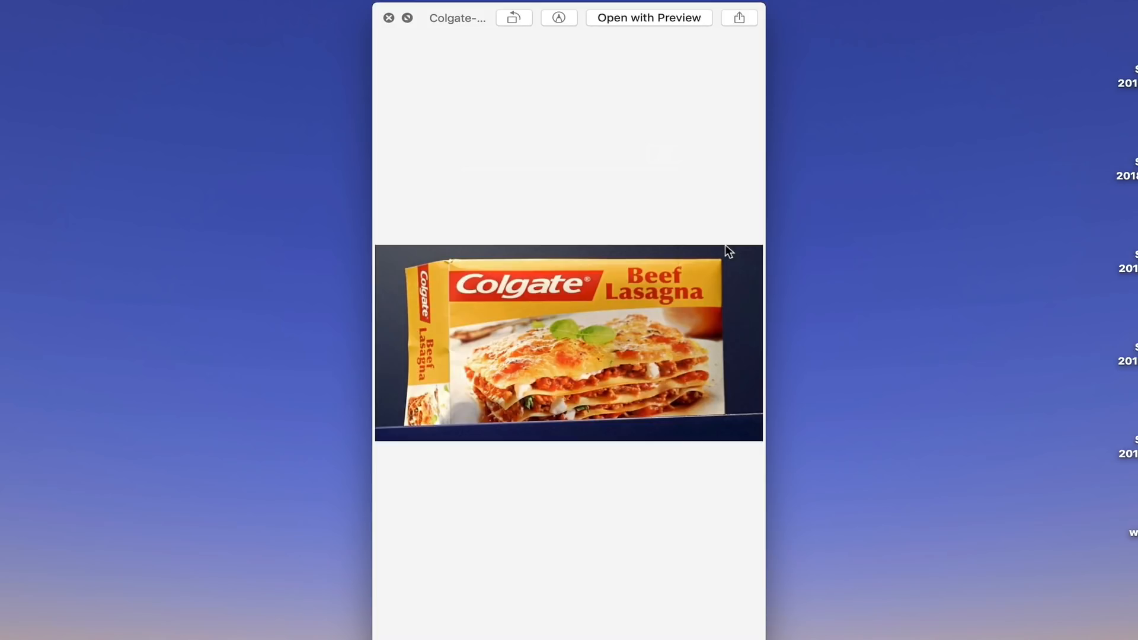
left_click(558, 17)
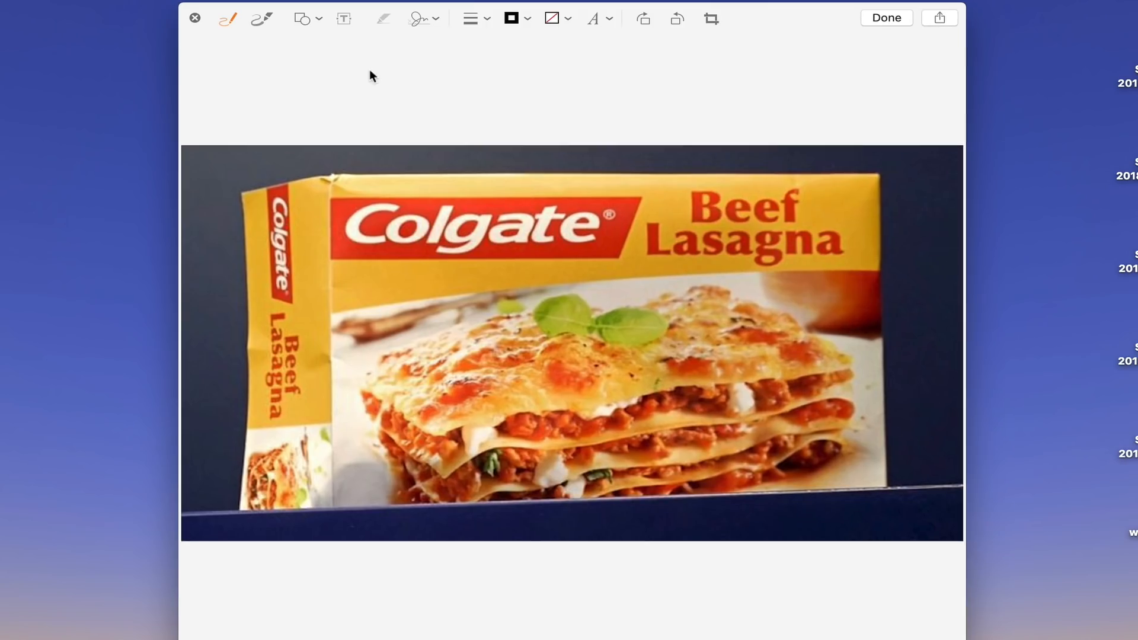
left_click(343, 18)
type("???")
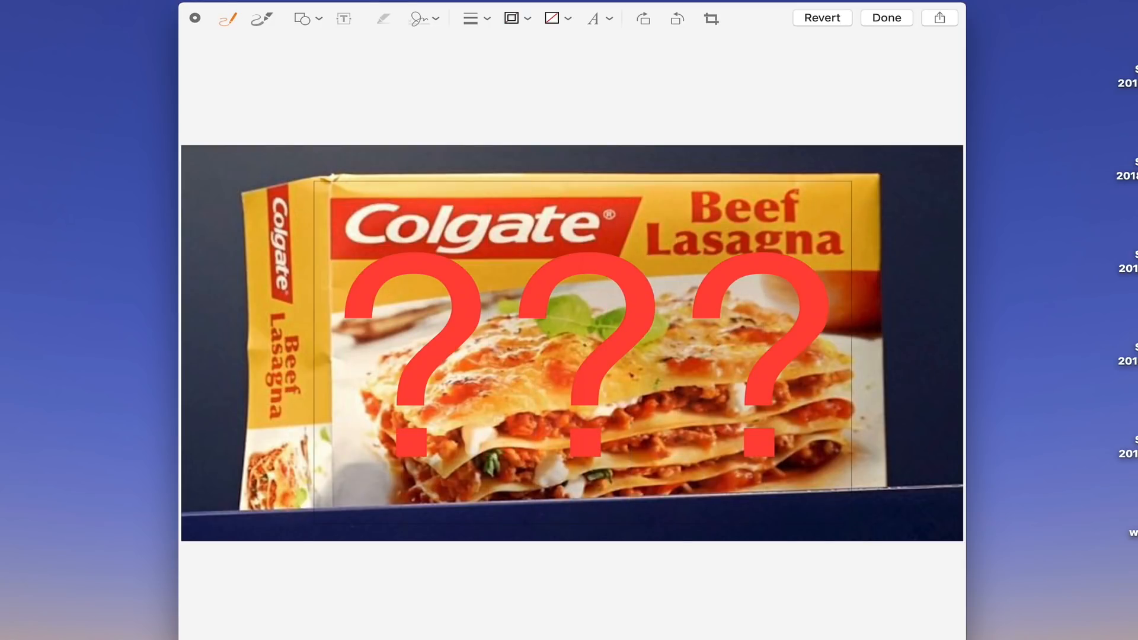
mouse_move(652, 316)
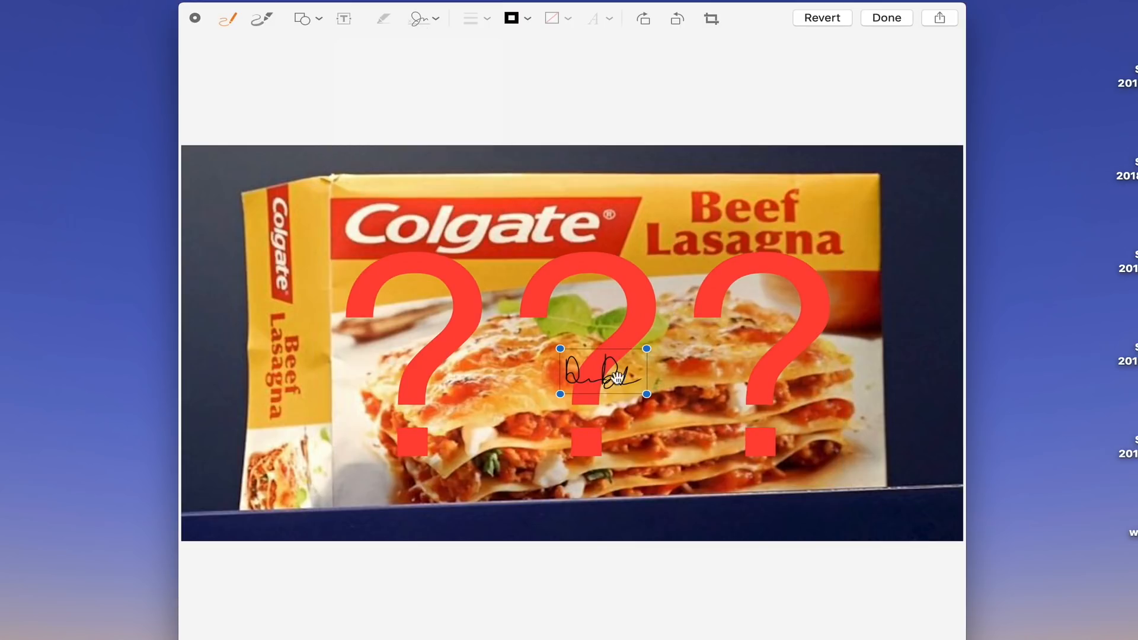
left_click_drag(602, 374, 479, 203)
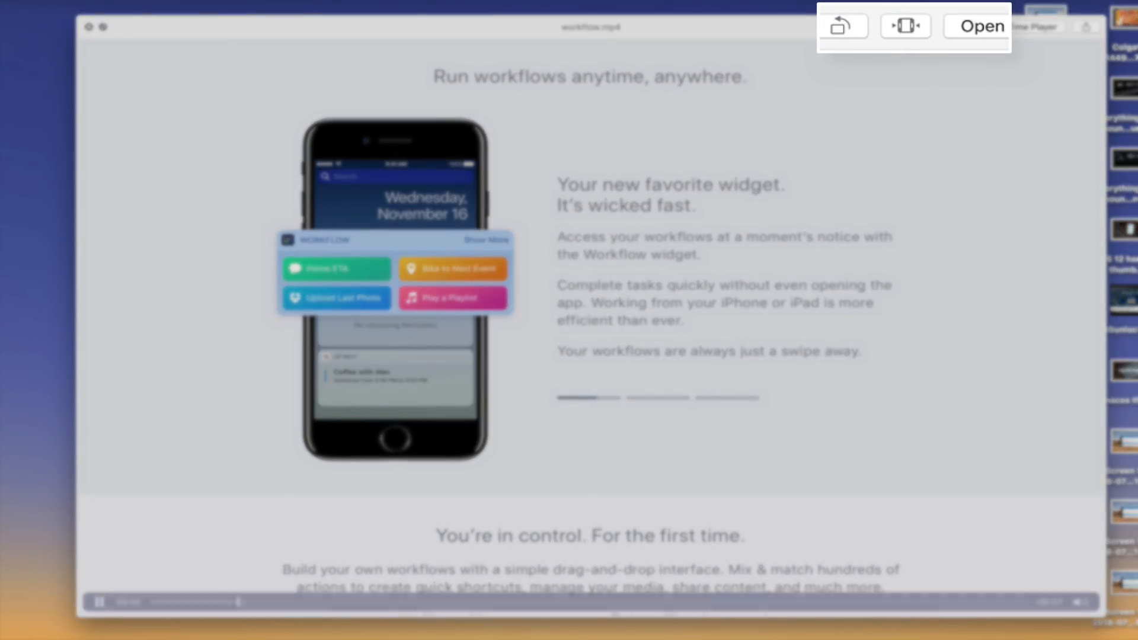
Trim workflow.mp4 so only its first ~12.94 seconds are kept
left_click(906, 27)
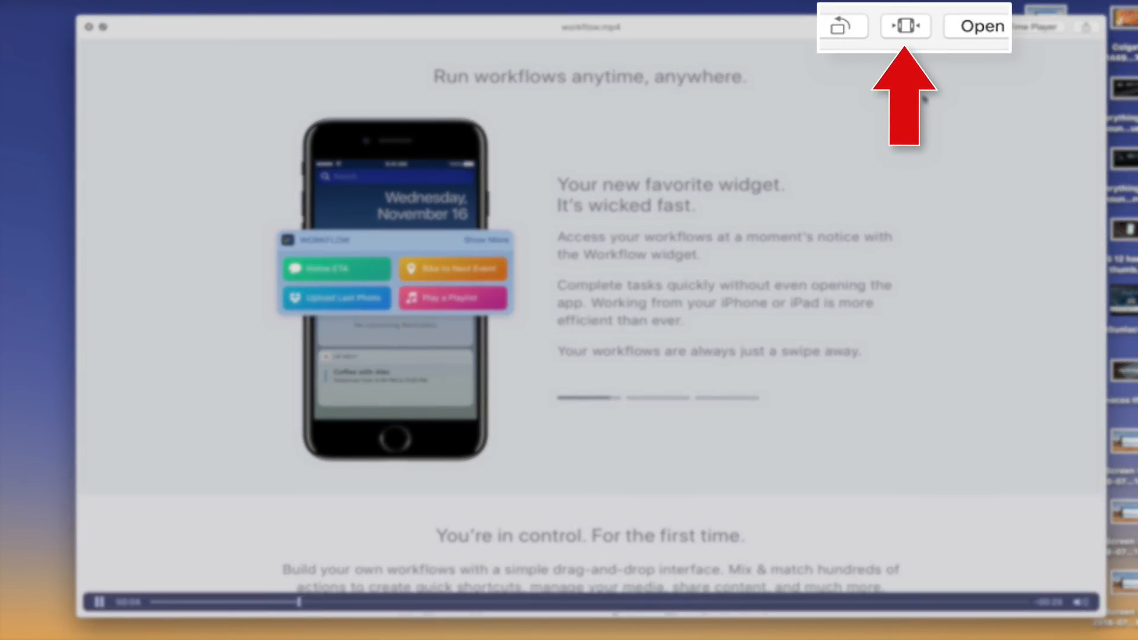
left_click(905, 27)
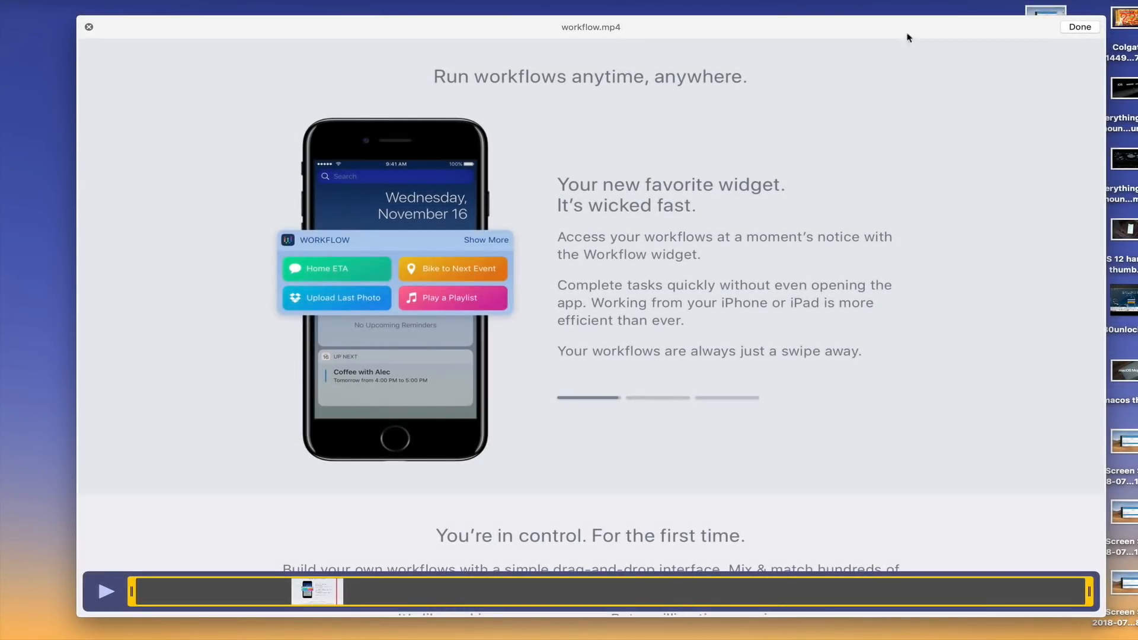
mouse_move(936, 572)
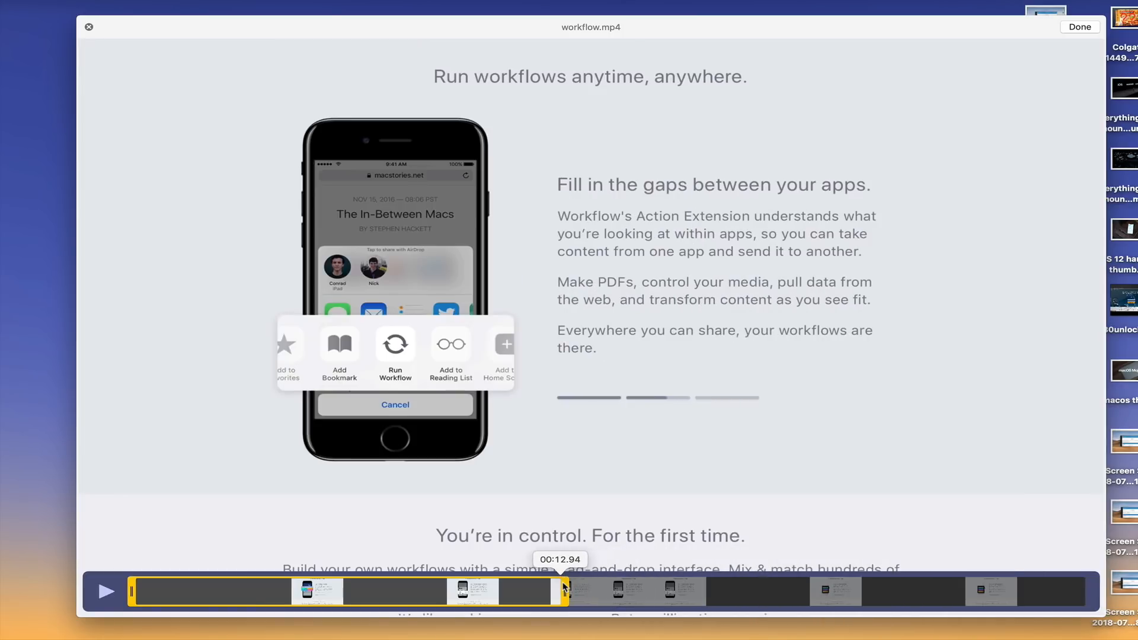
left_click_drag(566, 591, 1009, 591)
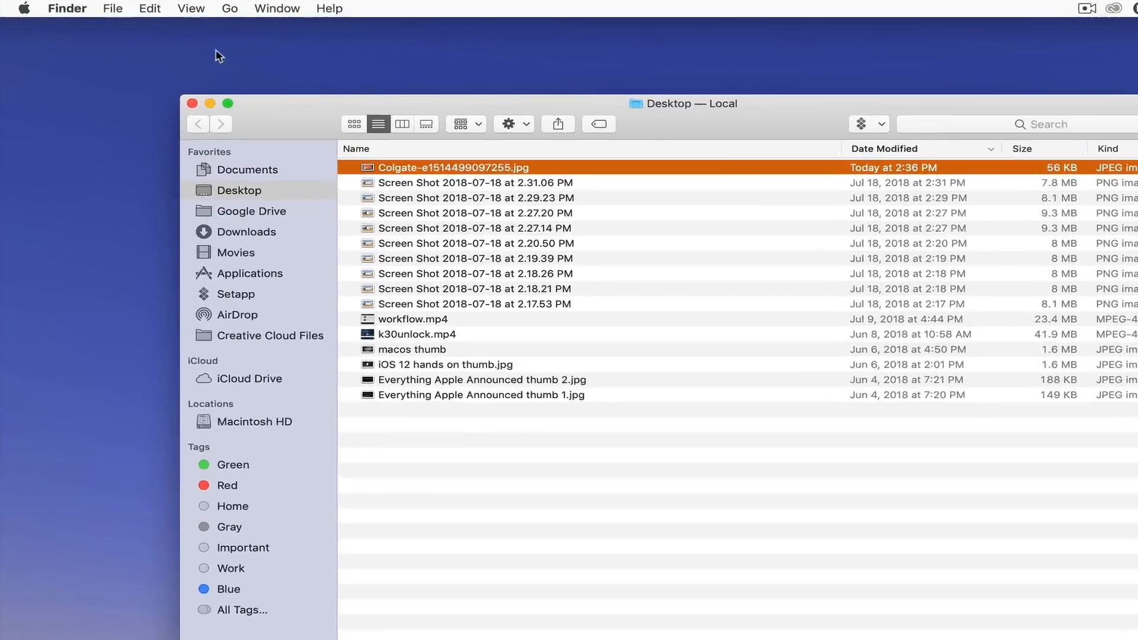
Turn on the Desktop window's preview pane via View > Show Preview
left_click(191, 8)
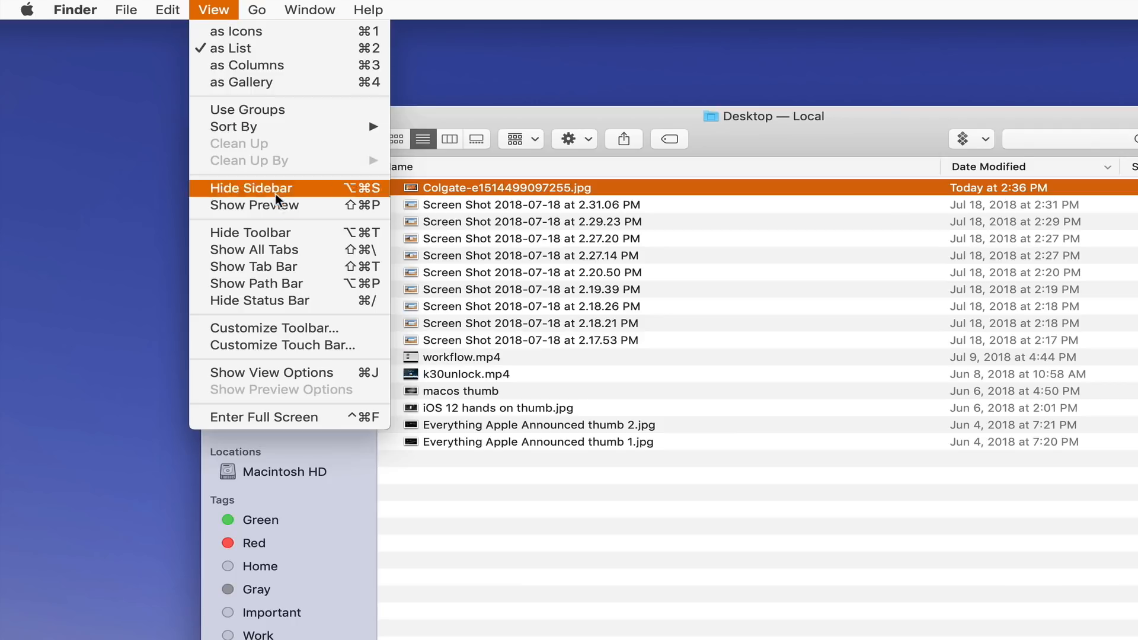
mouse_move(255, 205)
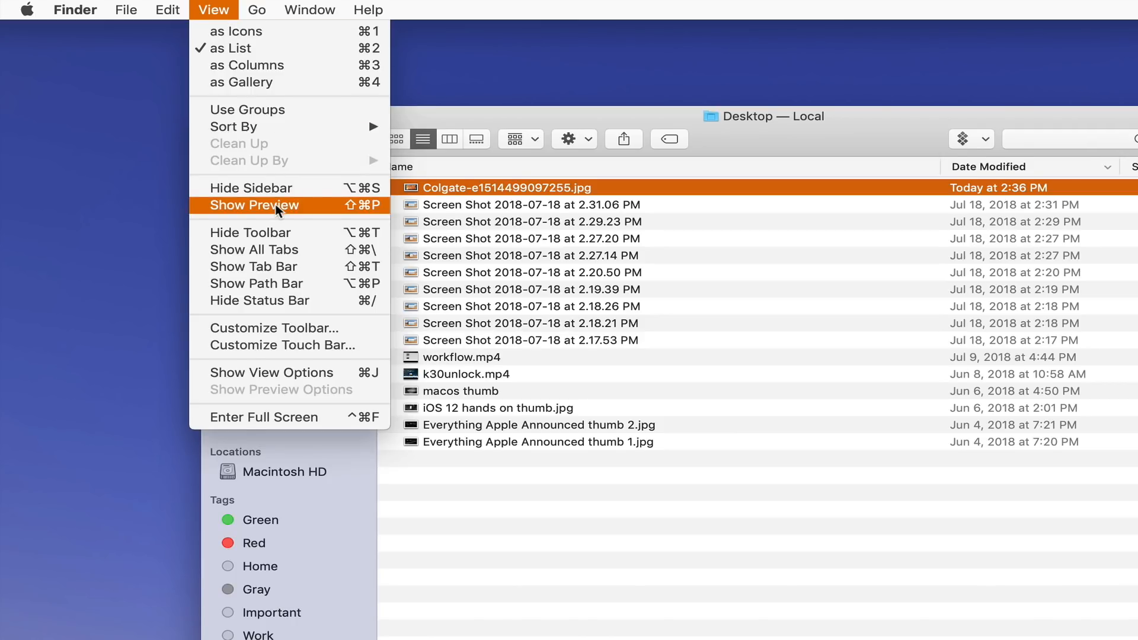
left_click(255, 204)
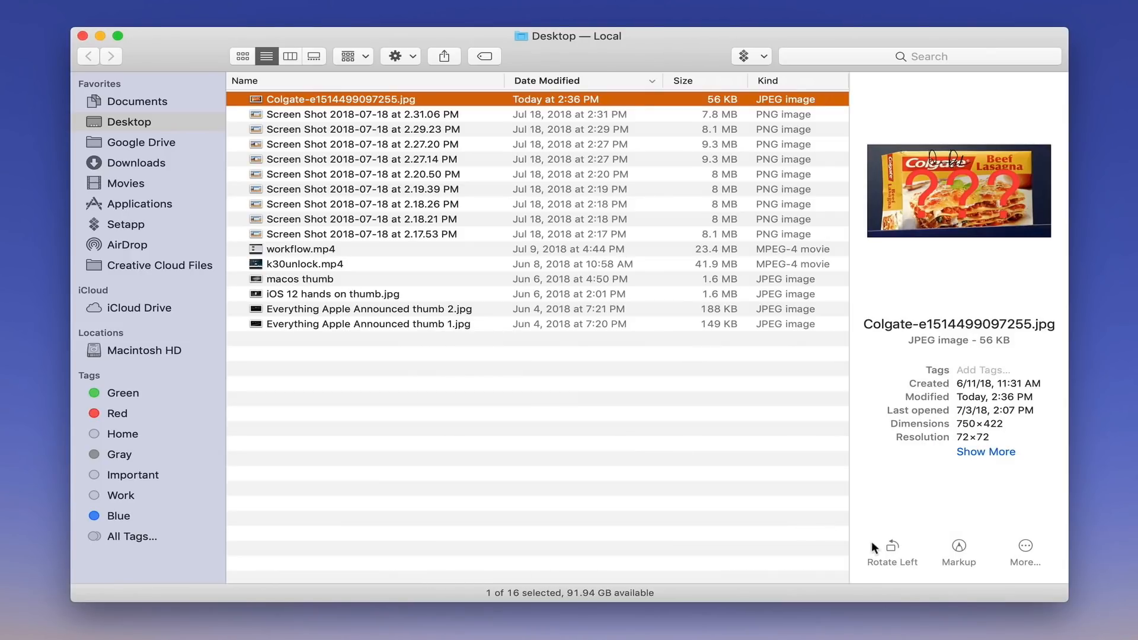
left_click(892, 548)
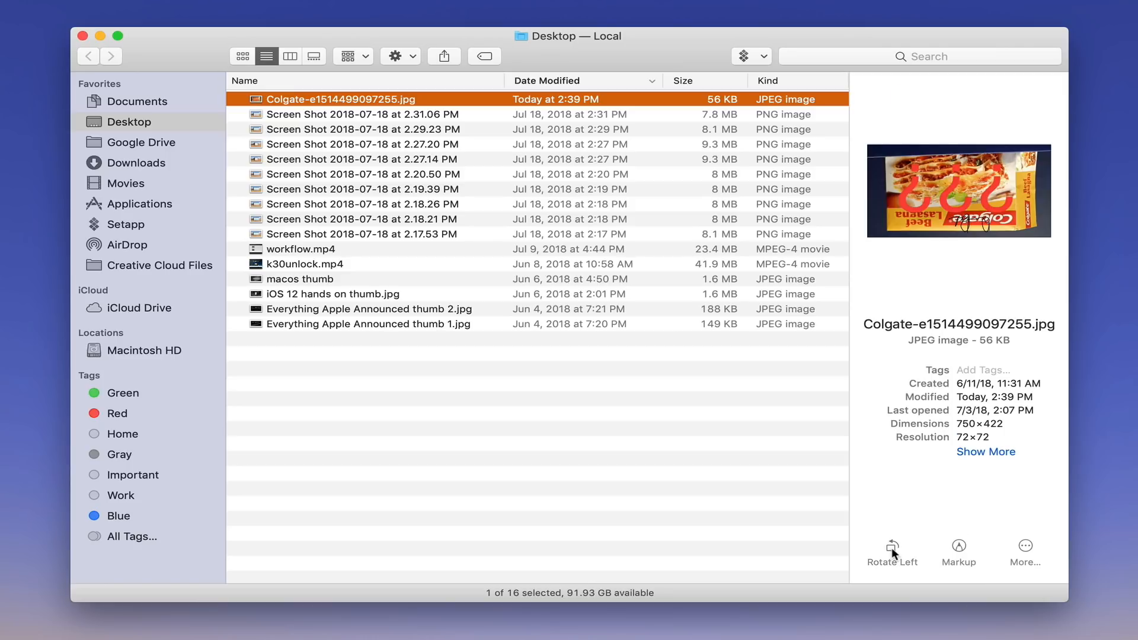
left_click(892, 548)
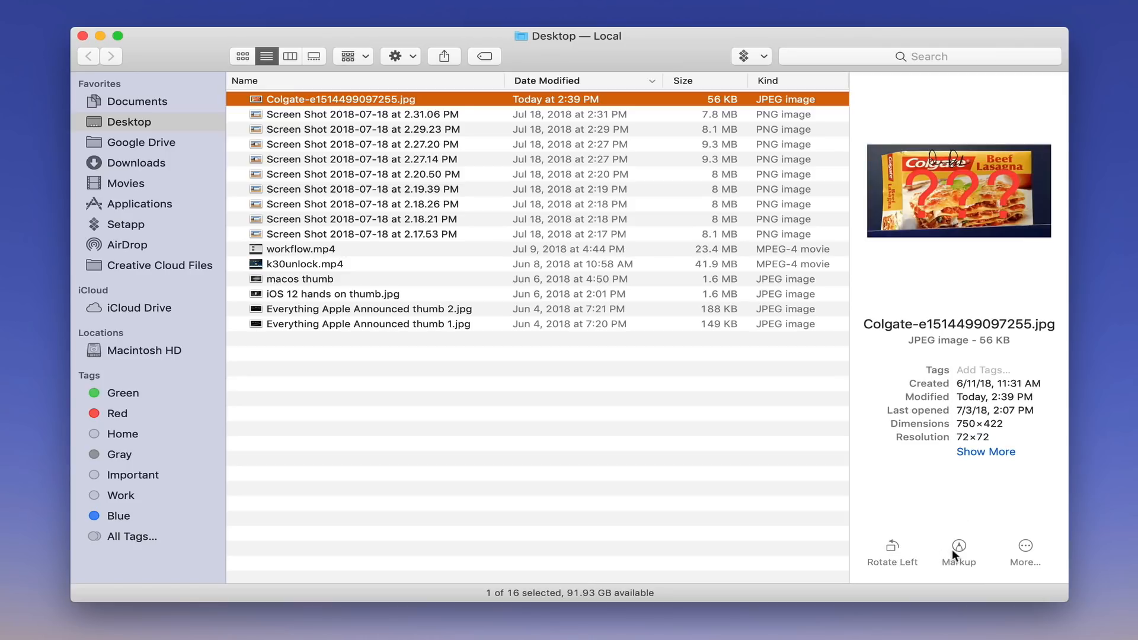
left_click(958, 552)
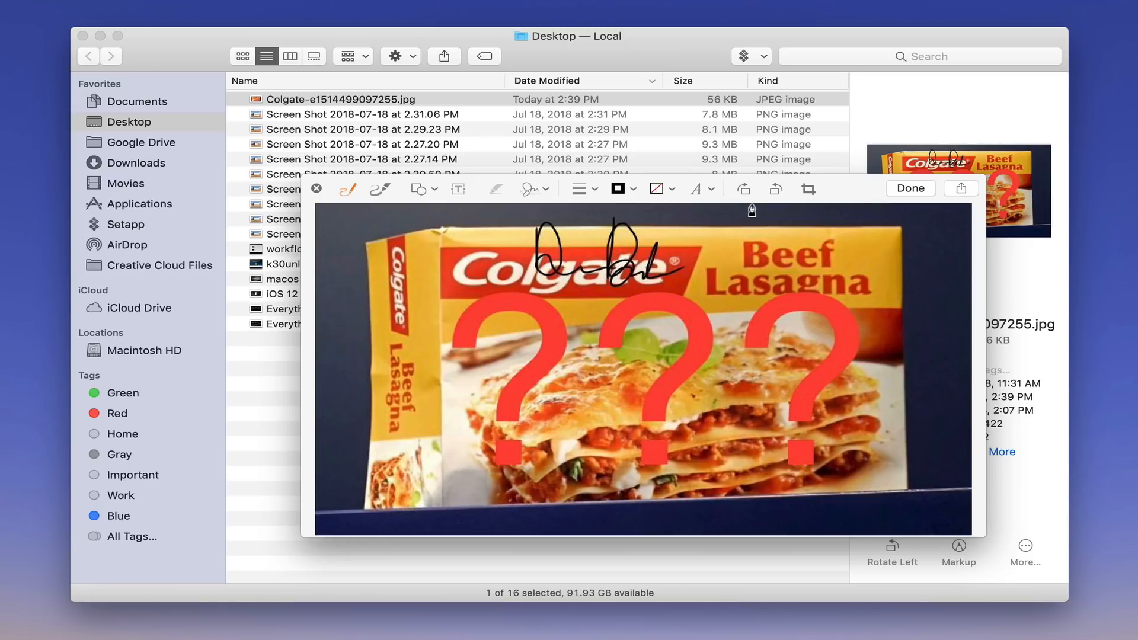
left_click(909, 188)
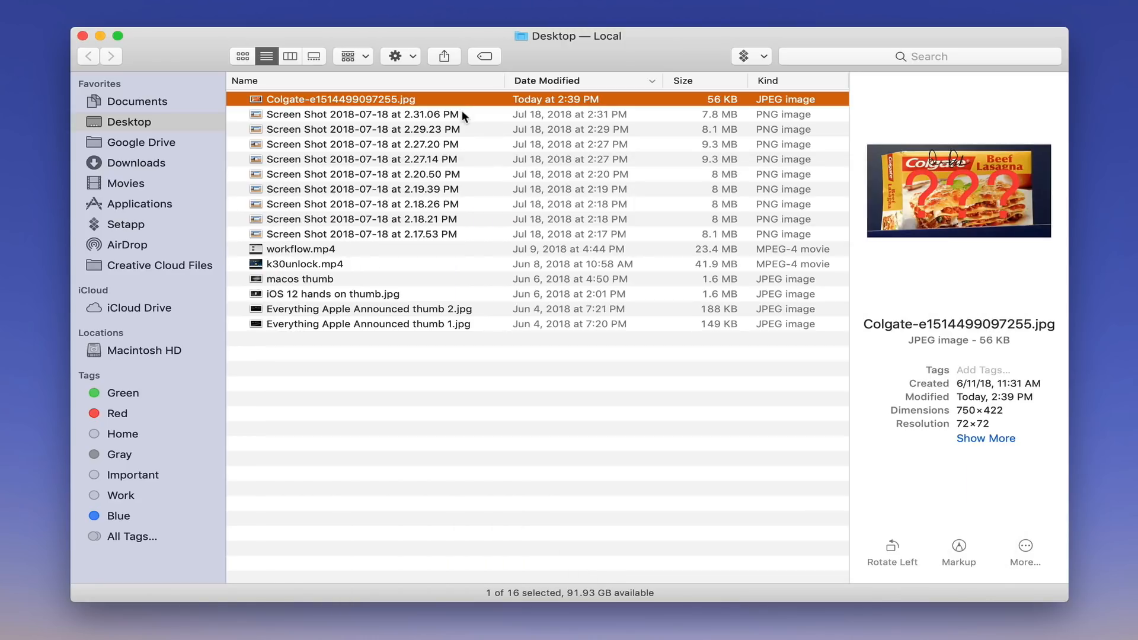
left_click(357, 114)
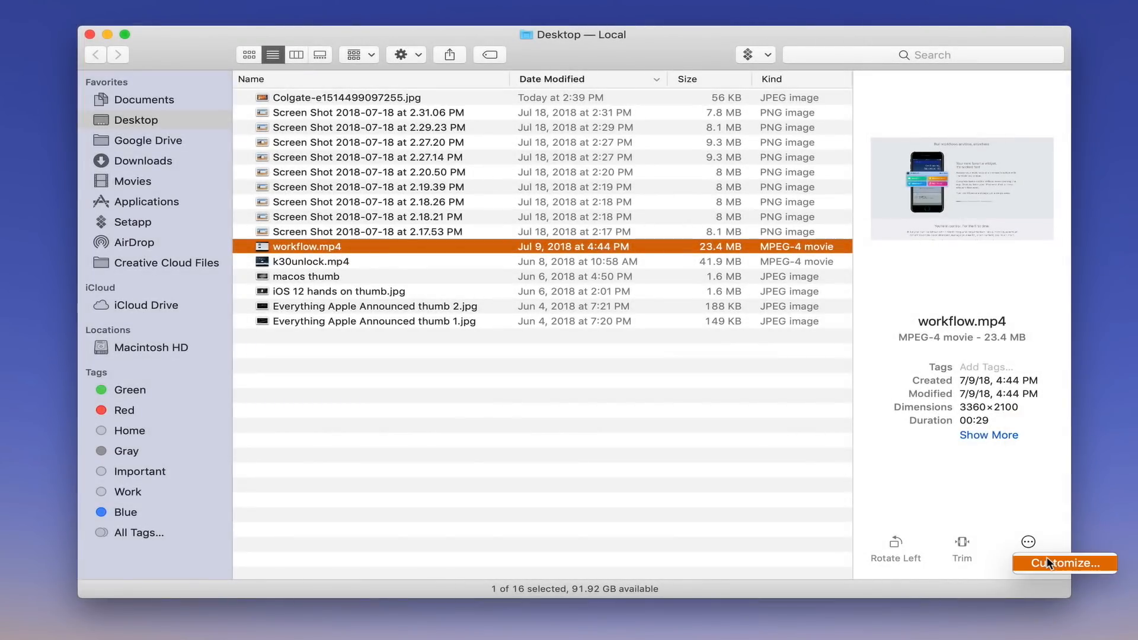
Open the quick action customization settings for workflow.mp4
left_click(1064, 563)
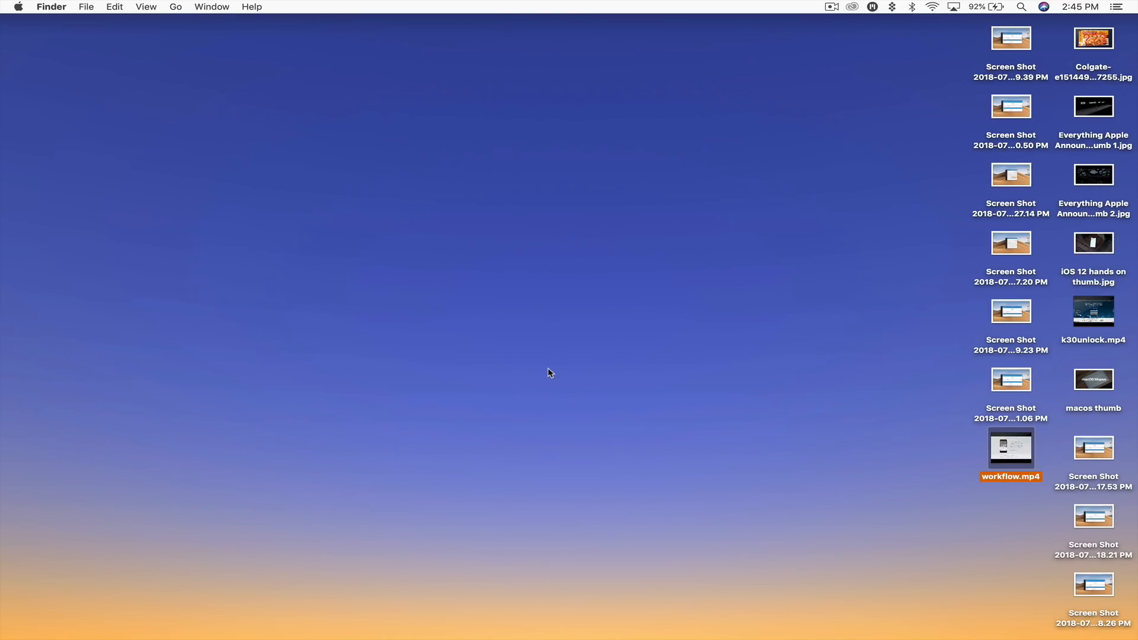
Bring up the Screenshot capture toolbar with its keyboard shortcut
key("shift+cmd+3")
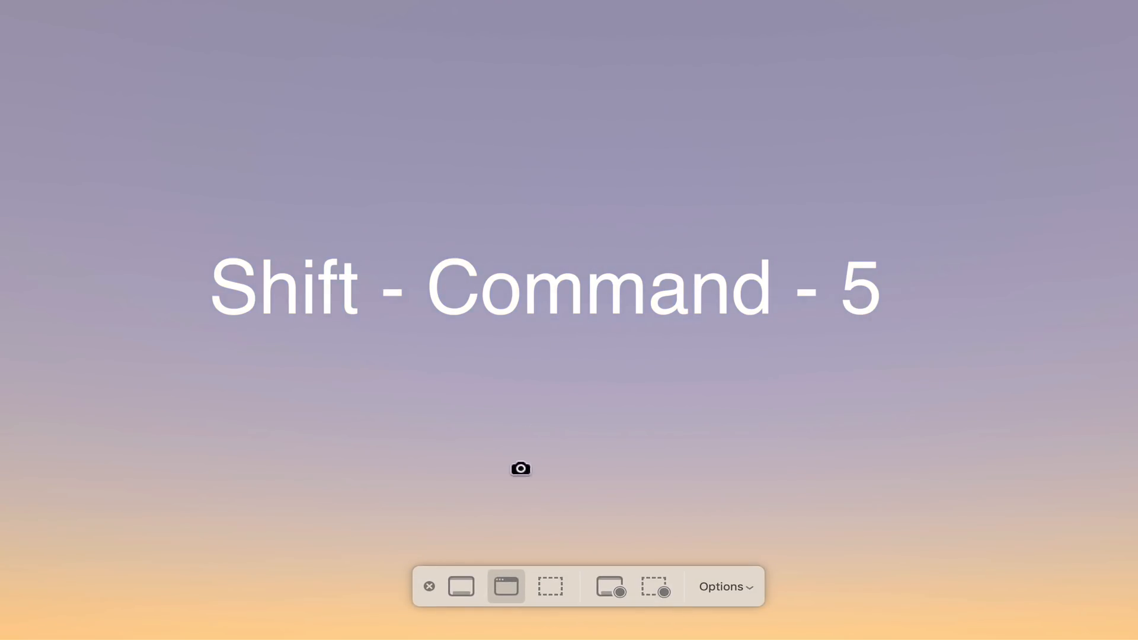
mouse_move(460, 586)
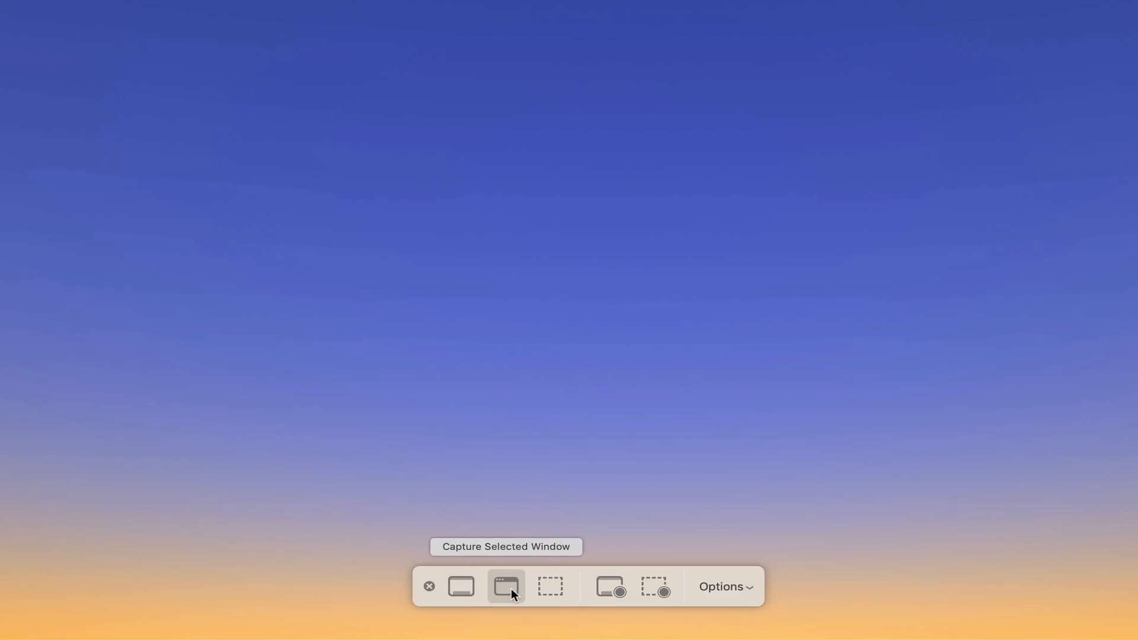
mouse_move(549, 590)
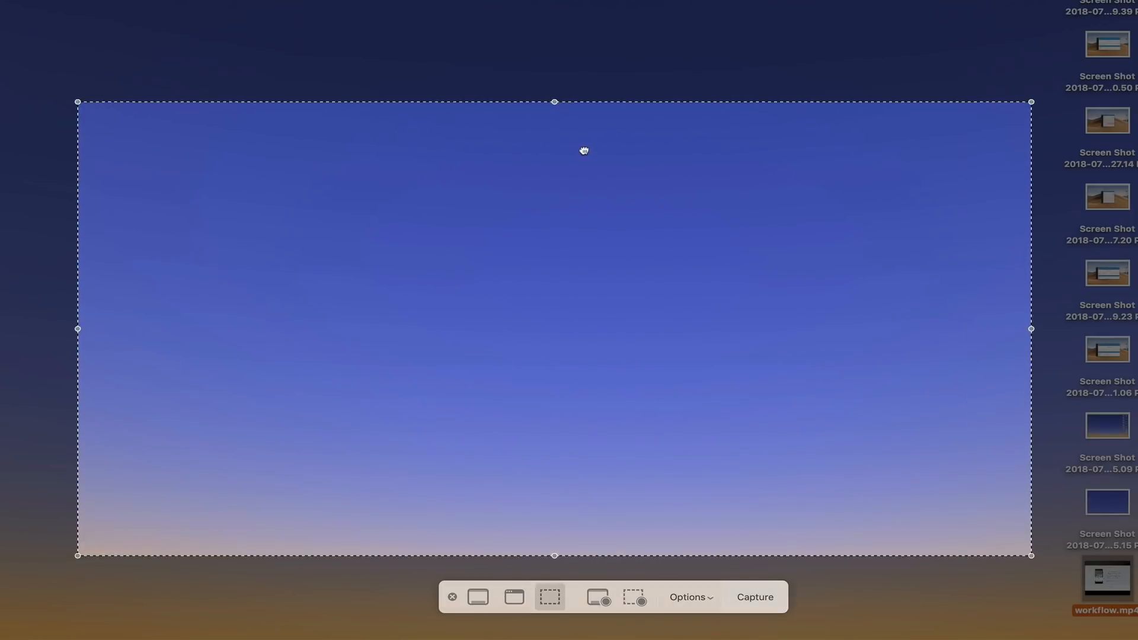
mouse_move(597, 597)
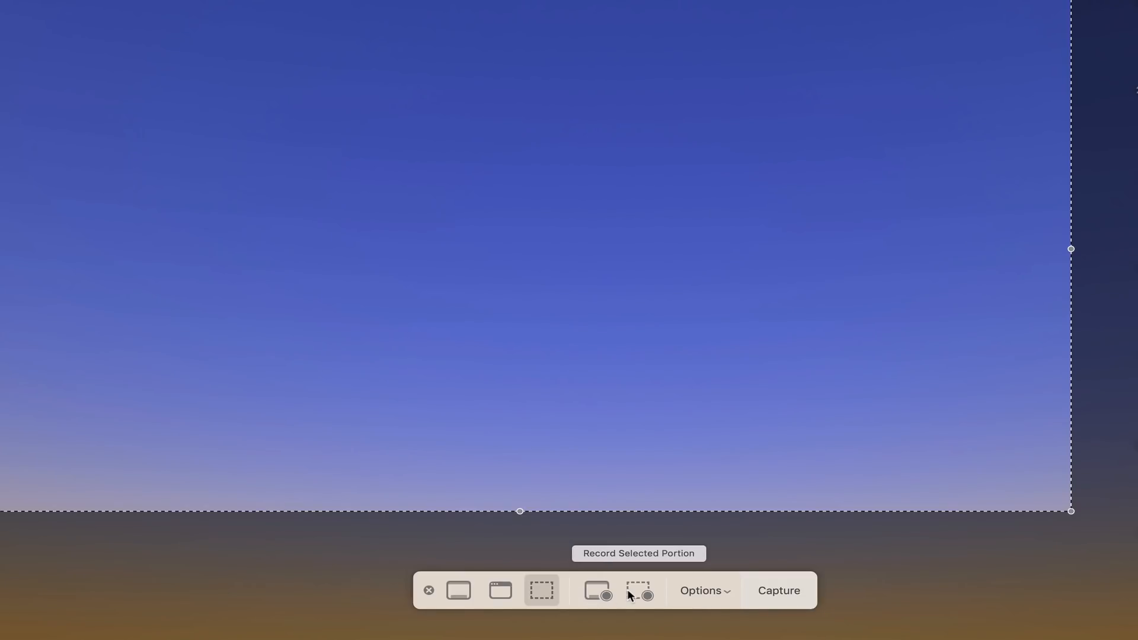
Capture the selected desktop region and open the resulting screenshot in Markup
left_click(703, 590)
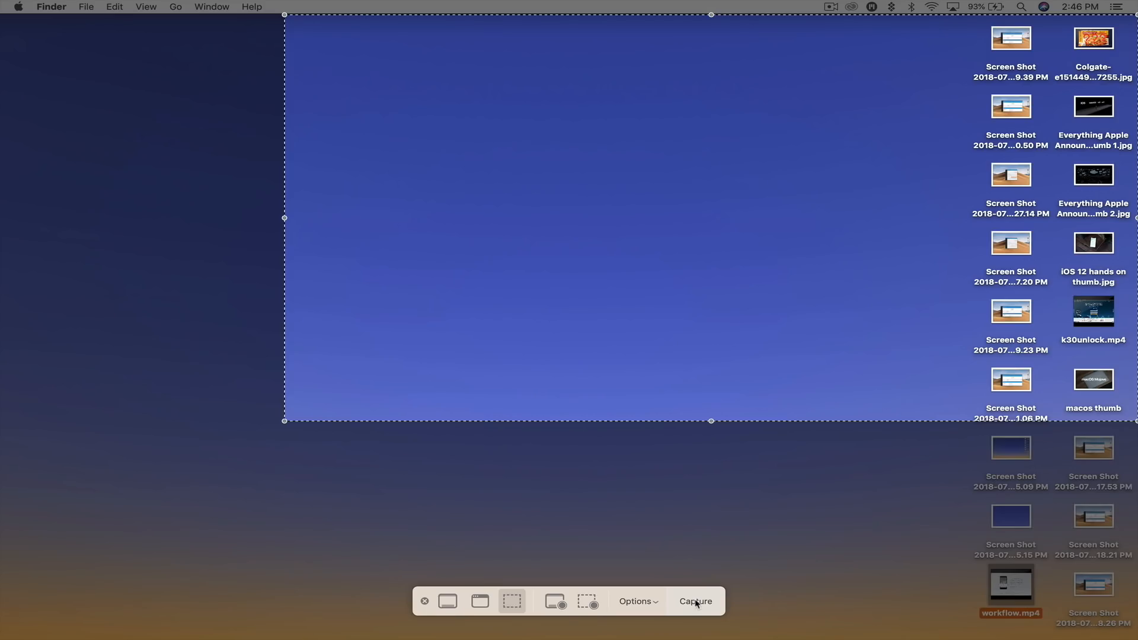
left_click(695, 601)
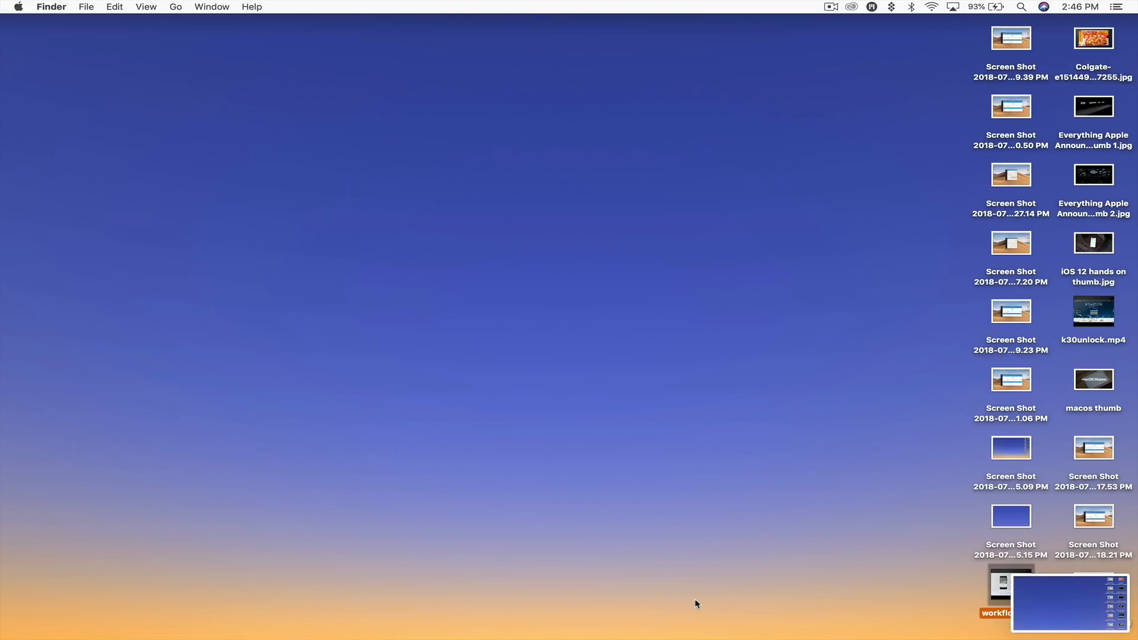
mouse_move(1059, 603)
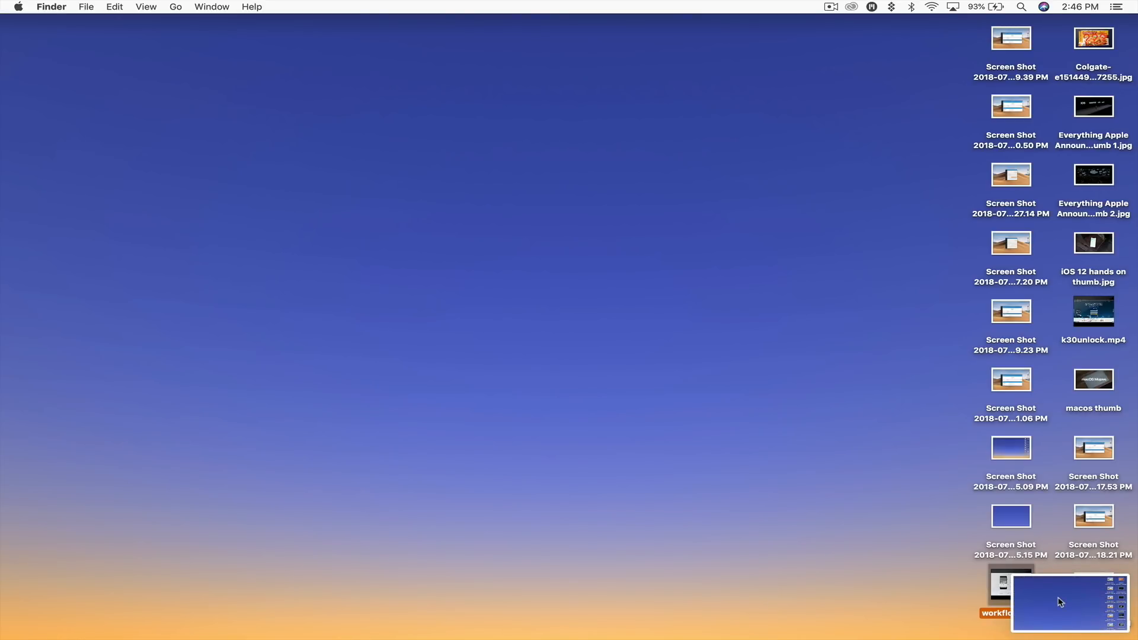
double_click(1010, 585)
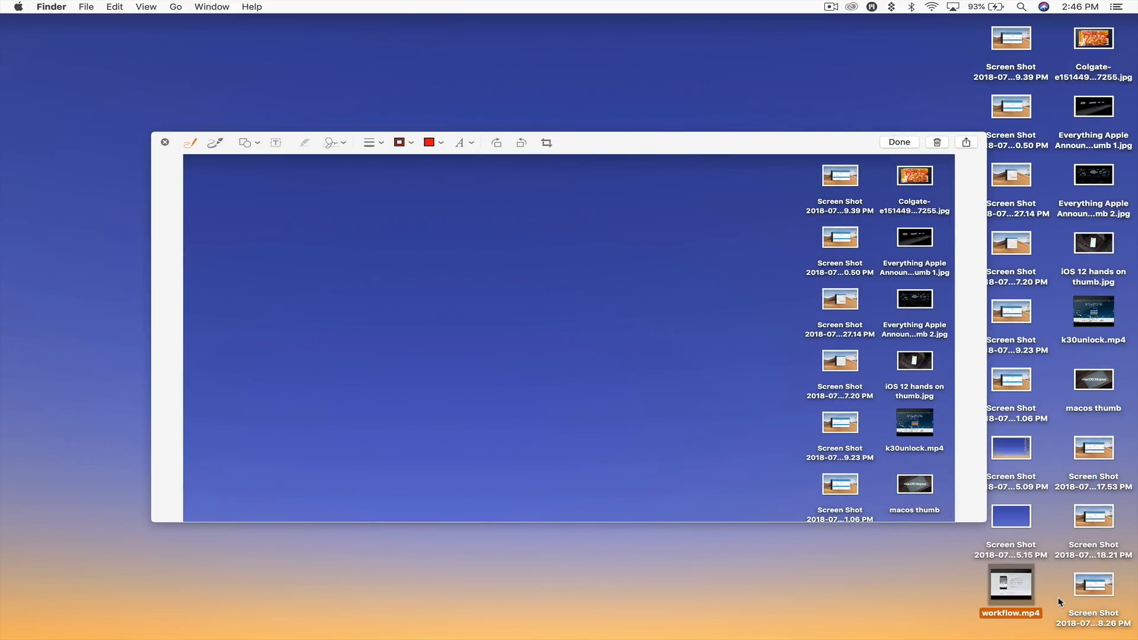